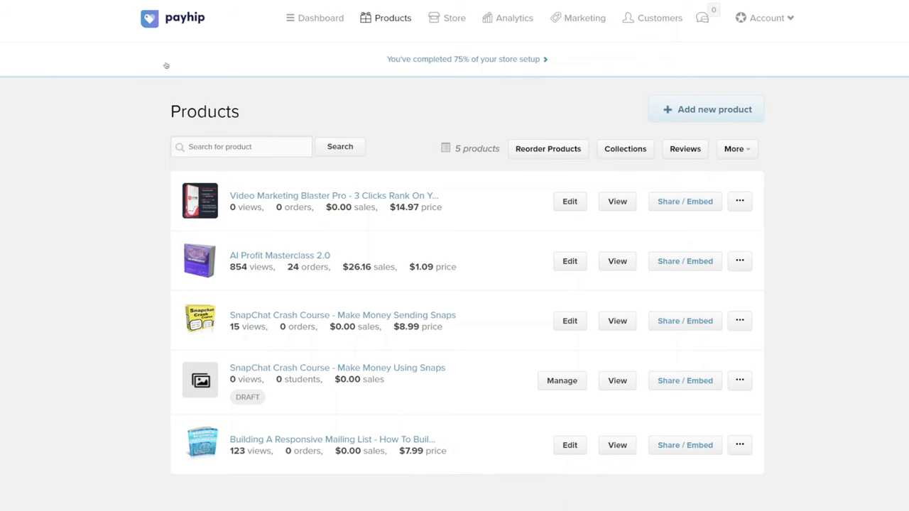
pyautogui.moveTo(277, 248)
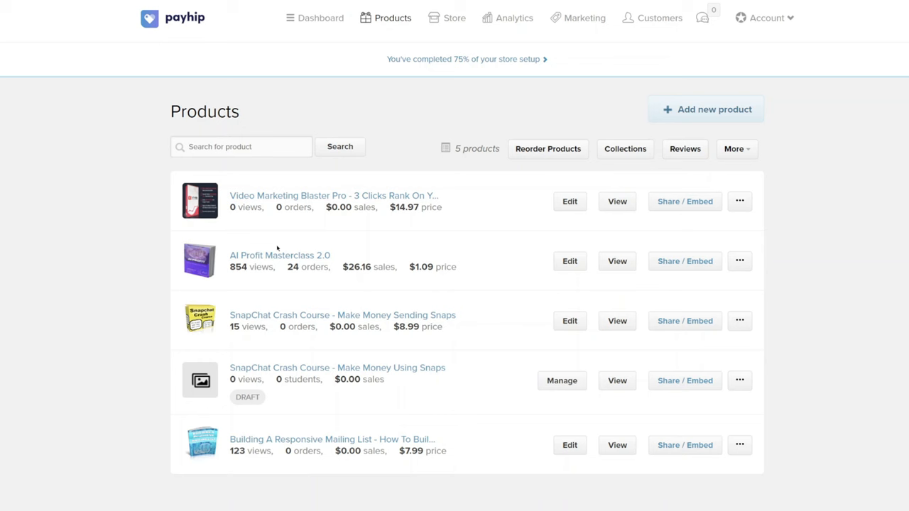
pyautogui.moveTo(411, 261)
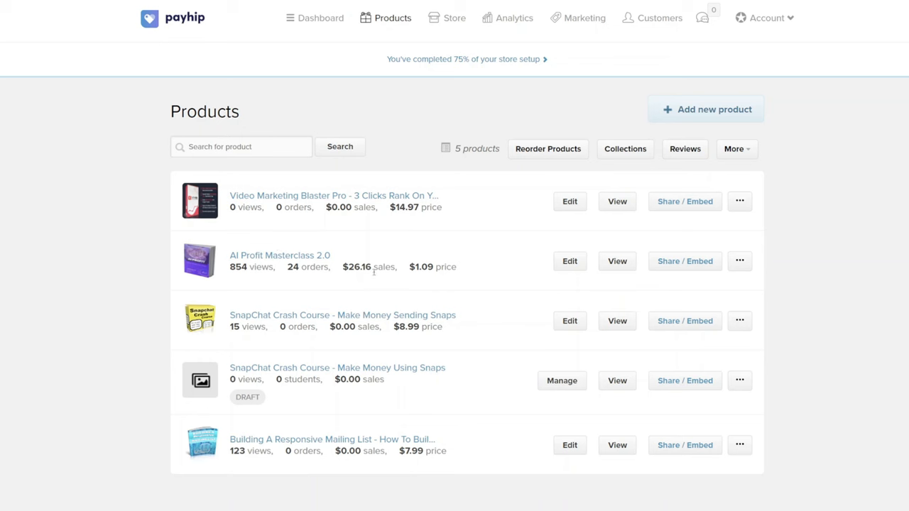
# Highlight the AI Profit Masterclass sales total, then reveal IDPLR's Free Products menu of eBooks, articles and videos
pyautogui.doubleClick(357, 267)
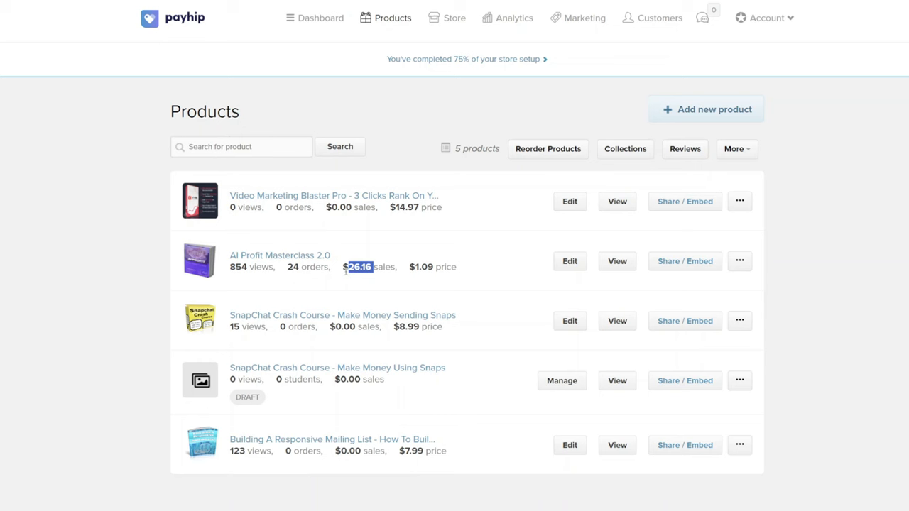
pyautogui.moveTo(363, 281)
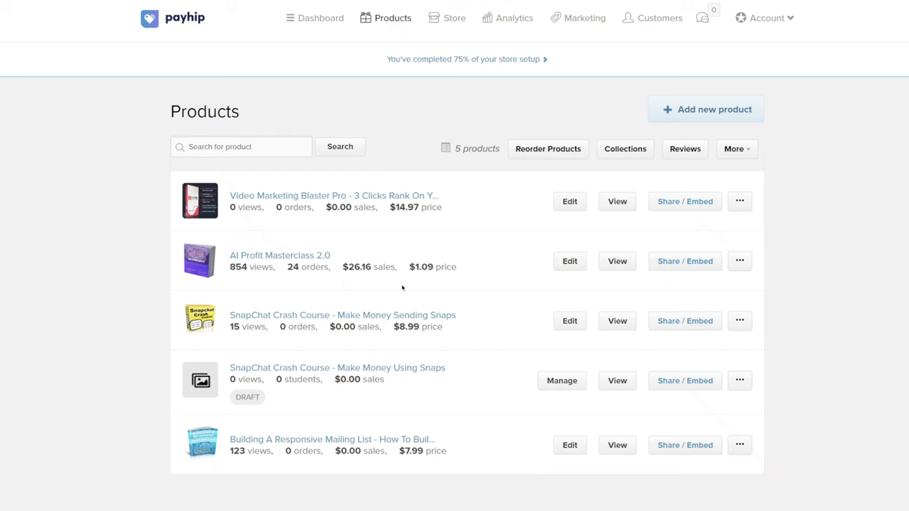
pyautogui.moveTo(403, 287)
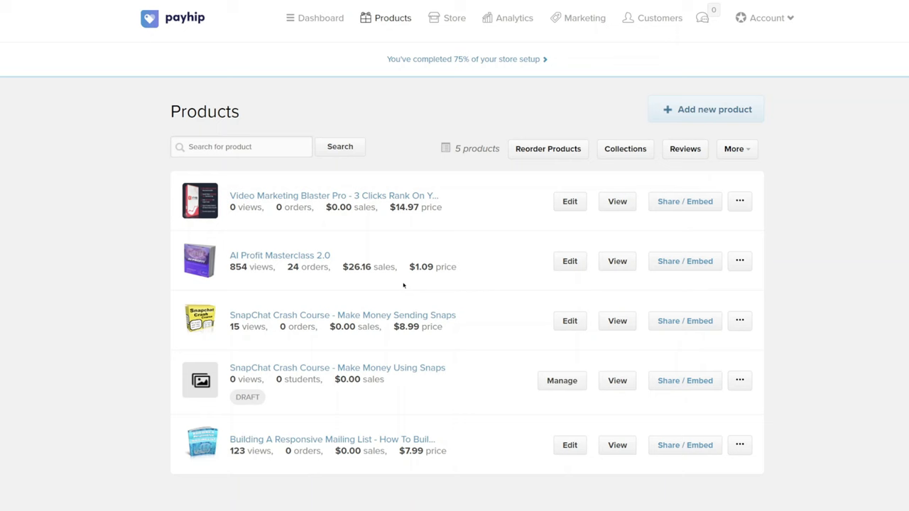
pyautogui.doubleClick(355, 267)
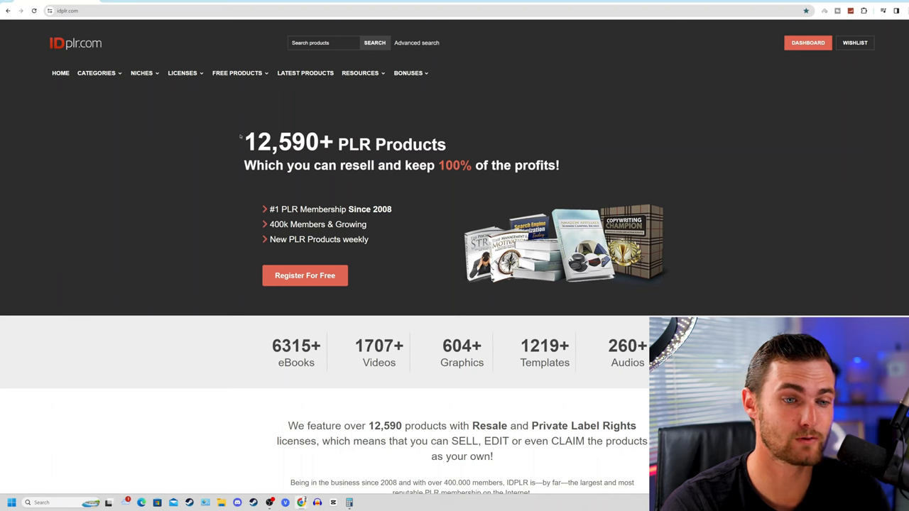
pyautogui.moveTo(244, 142); pyautogui.dragTo(372, 145)
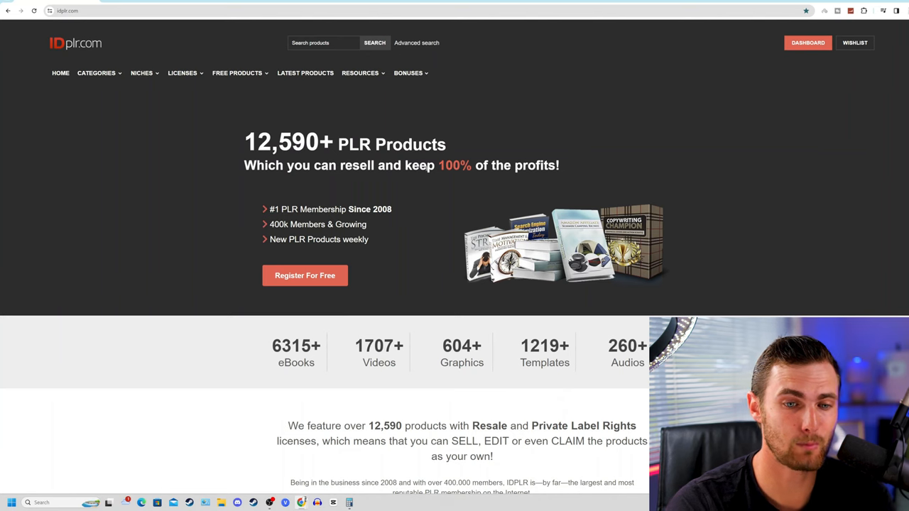
pyautogui.moveTo(433, 165); pyautogui.dragTo(561, 164)
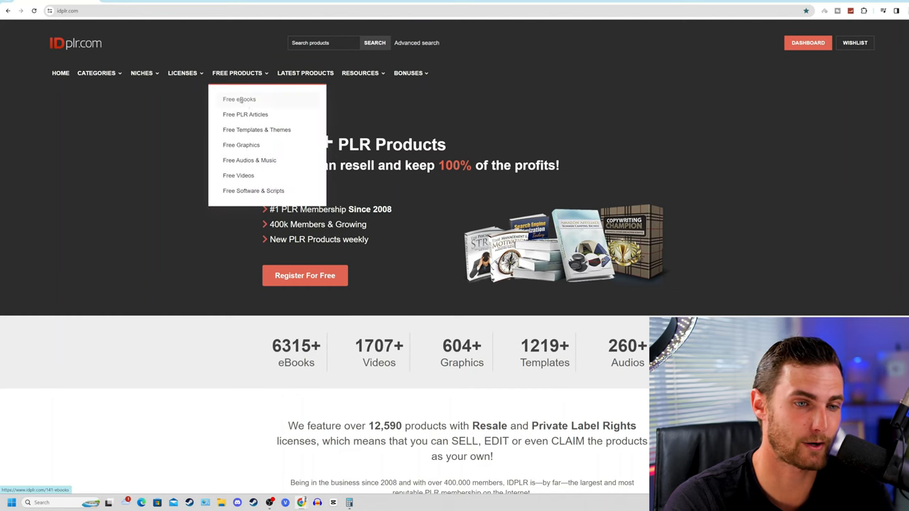
pyautogui.moveTo(238, 176)
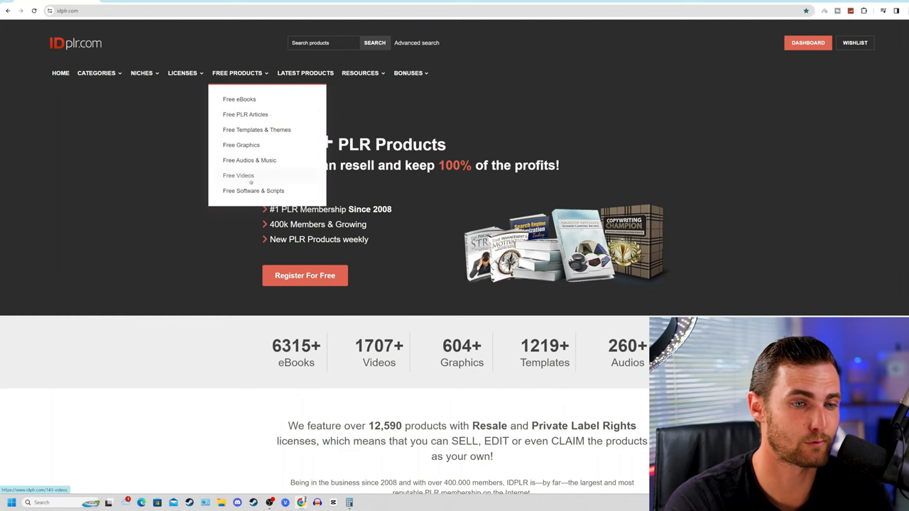
# Browse the Free Videos collection of resell, master resale and PLR video courses, then show the Categories list
pyautogui.click(239, 176)
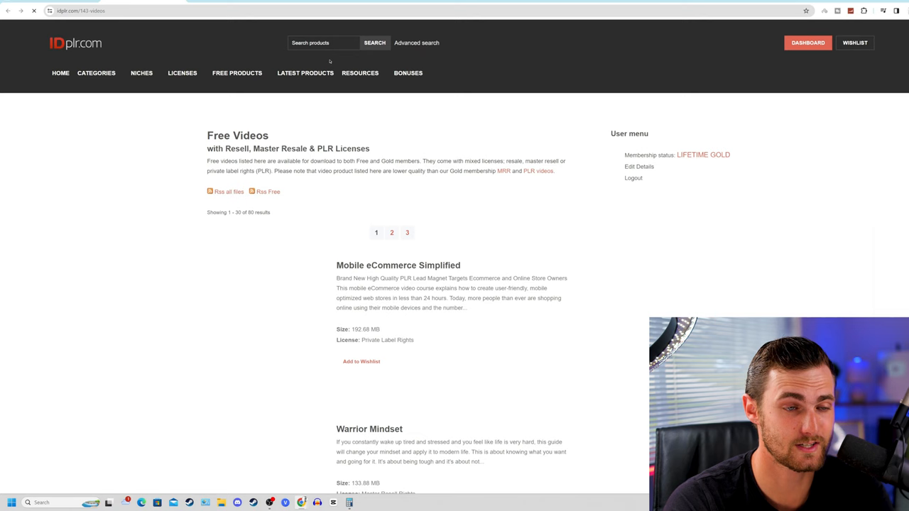
pyautogui.click(96, 72)
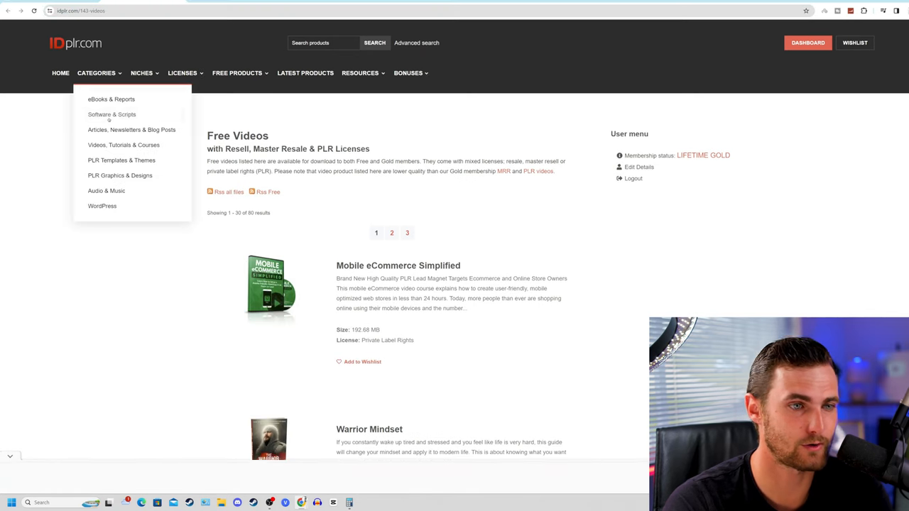
pyautogui.scroll(-3)
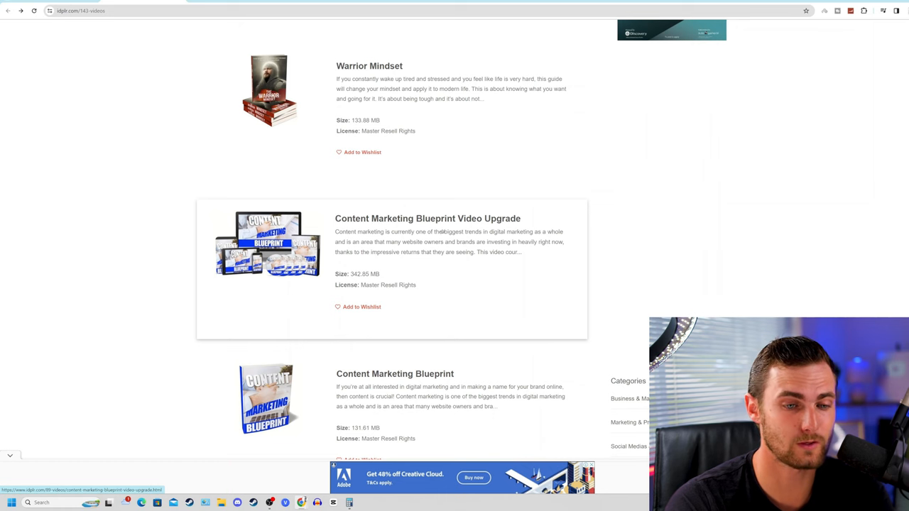
pyautogui.scroll(-3)
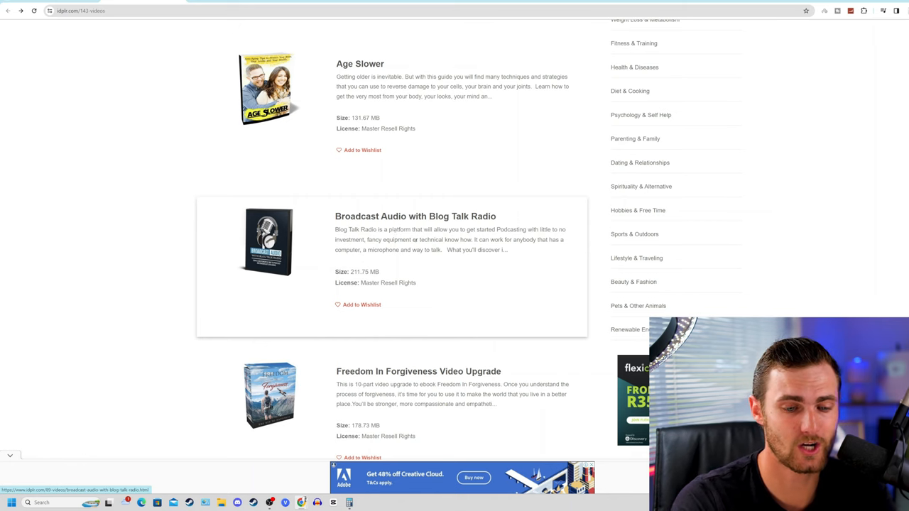
pyautogui.scroll(-3)
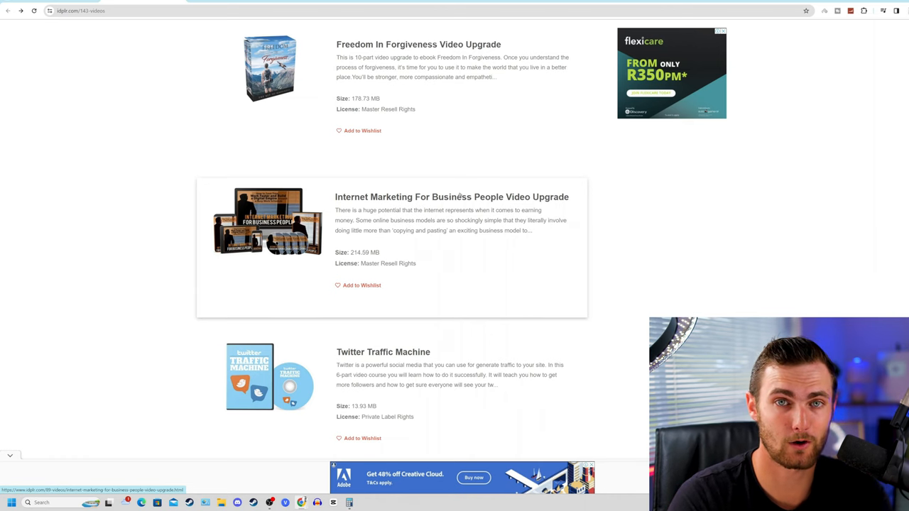
pyautogui.scroll(-3)
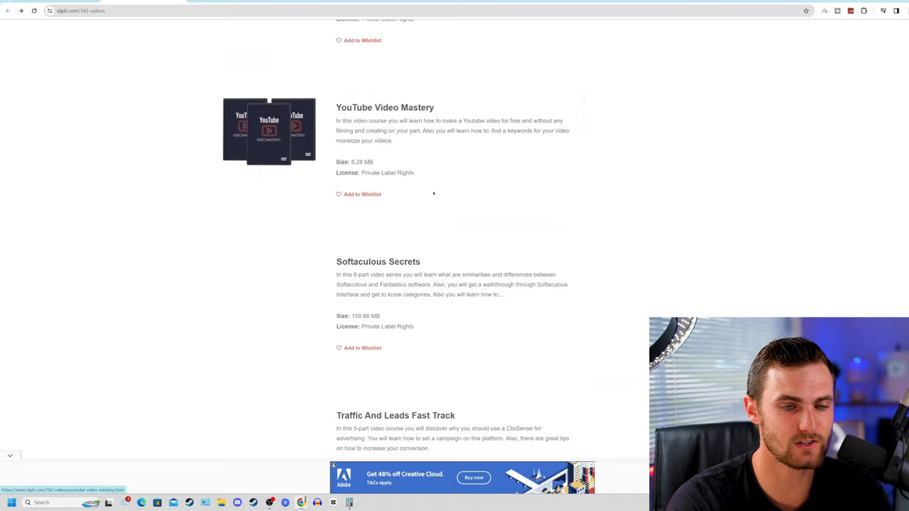
pyautogui.scroll(-3)
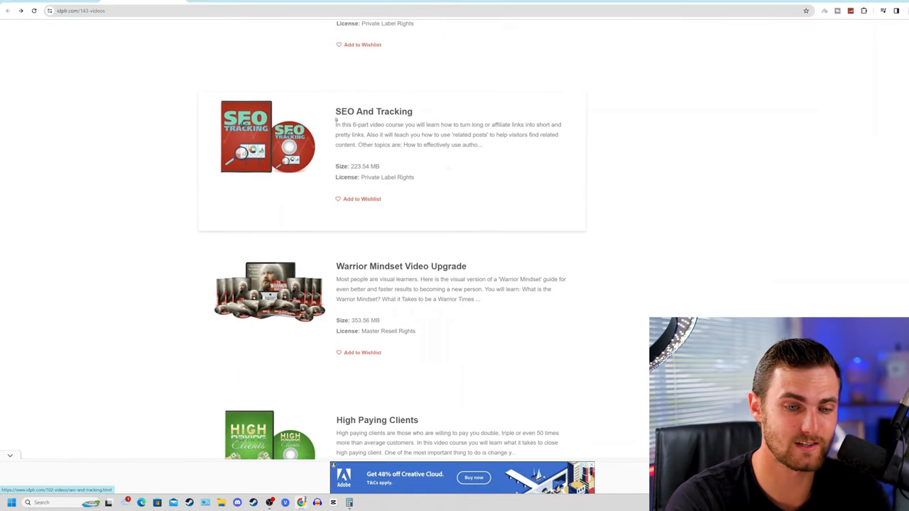
pyautogui.scroll(-3)
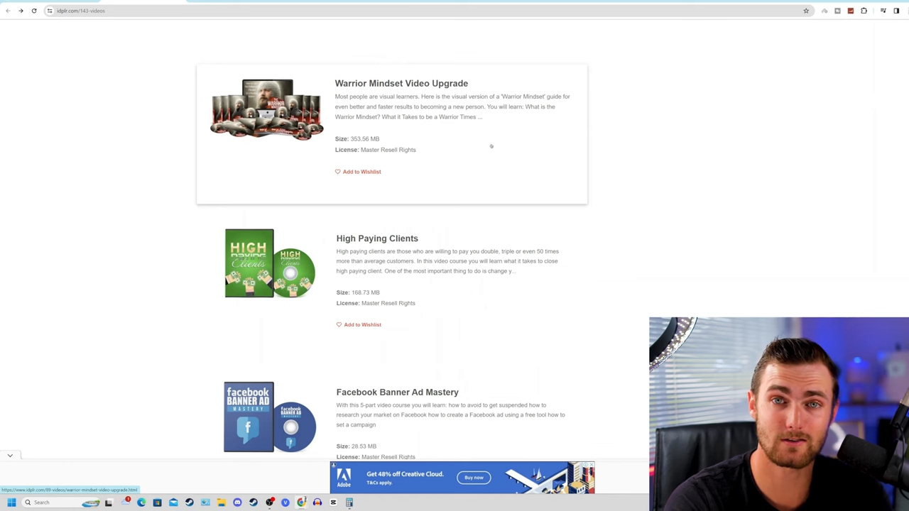
pyautogui.moveTo(483, 145)
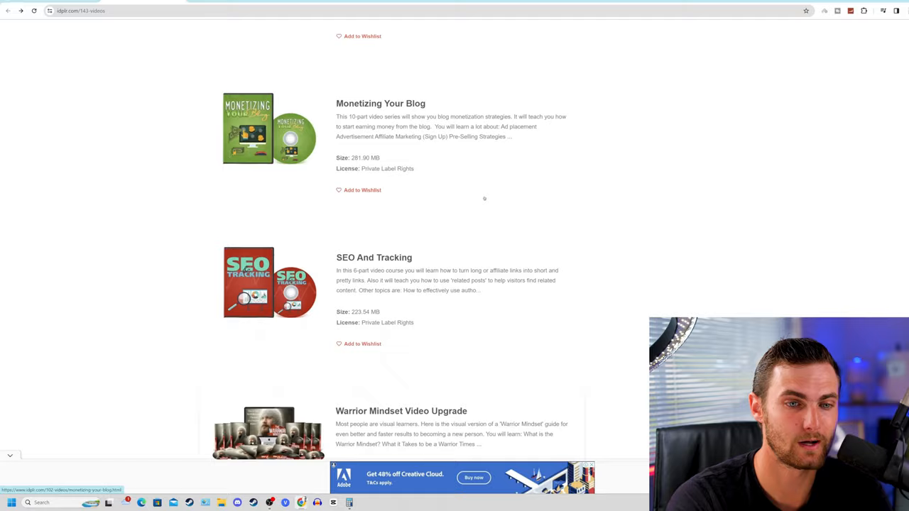
pyautogui.scroll(-3)
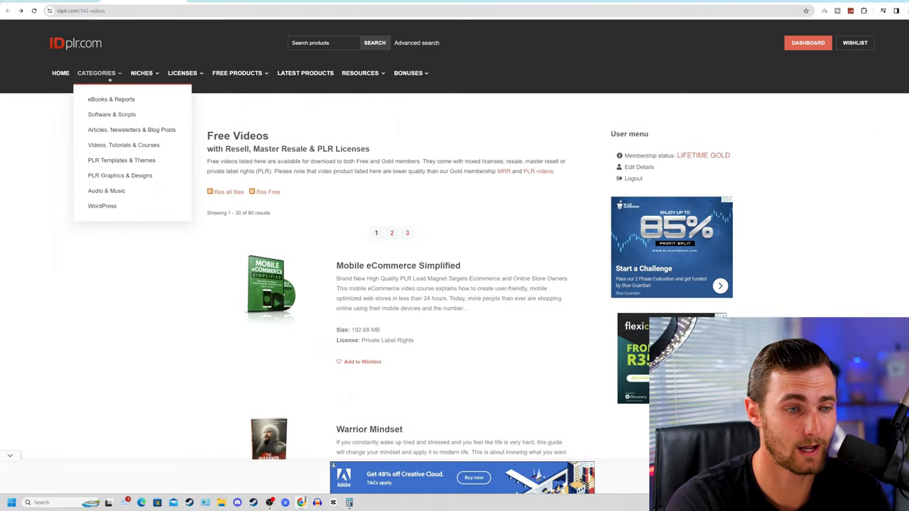
pyautogui.moveTo(122, 145)
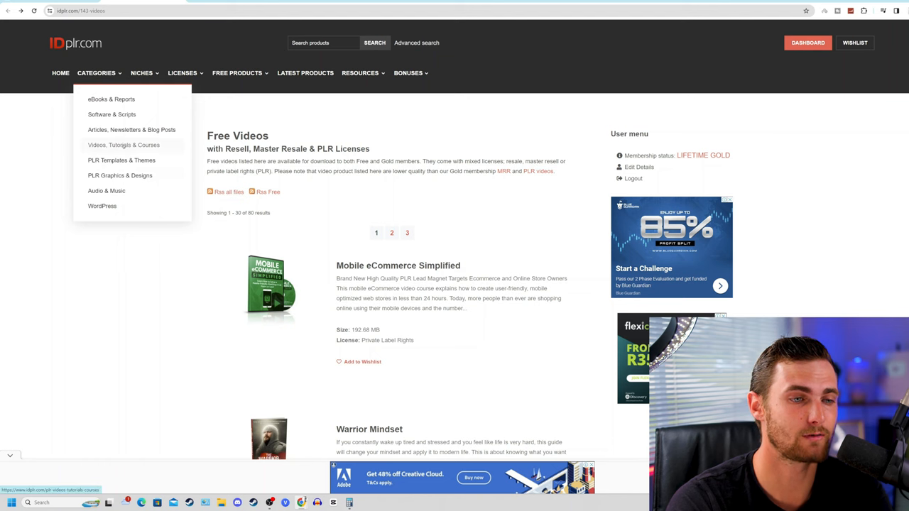
# Browse the Videos, Tutorials & Courses category until the AI for Productivity Video Upgrade entry appears
pyautogui.click(124, 145)
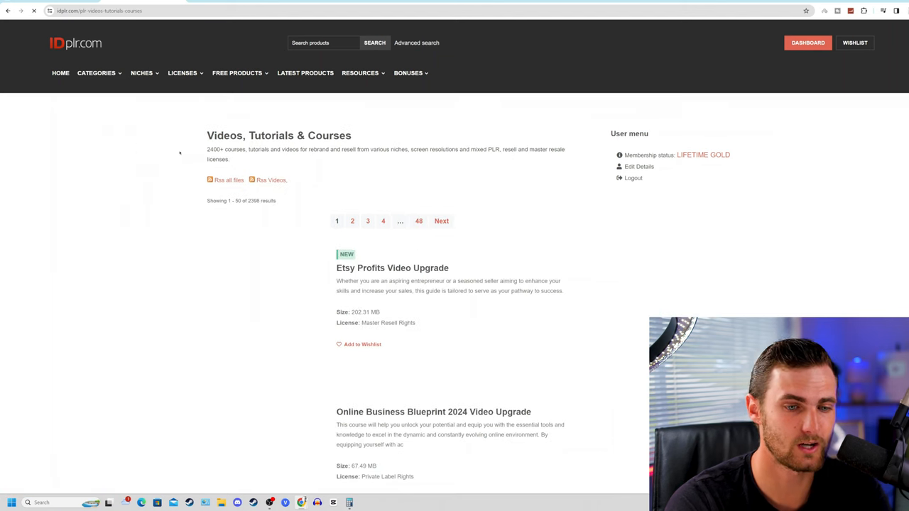
pyautogui.scroll(-3)
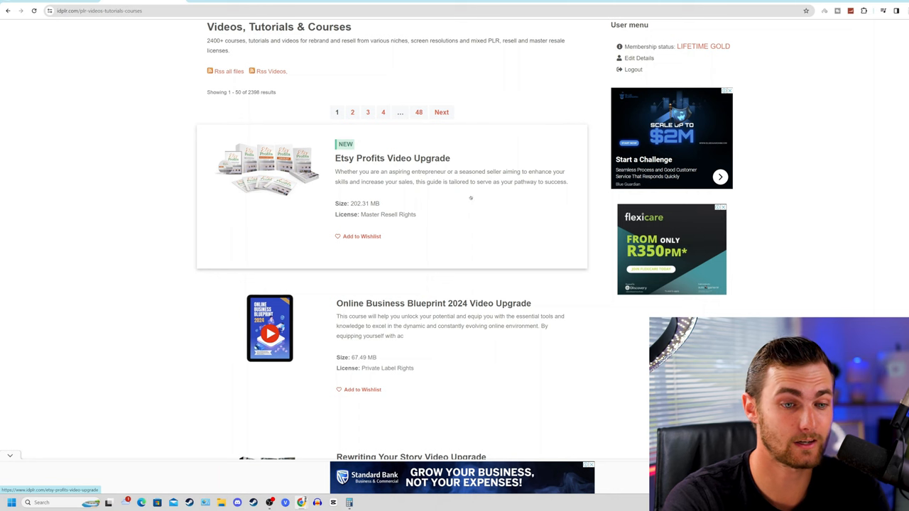
pyautogui.scroll(-3)
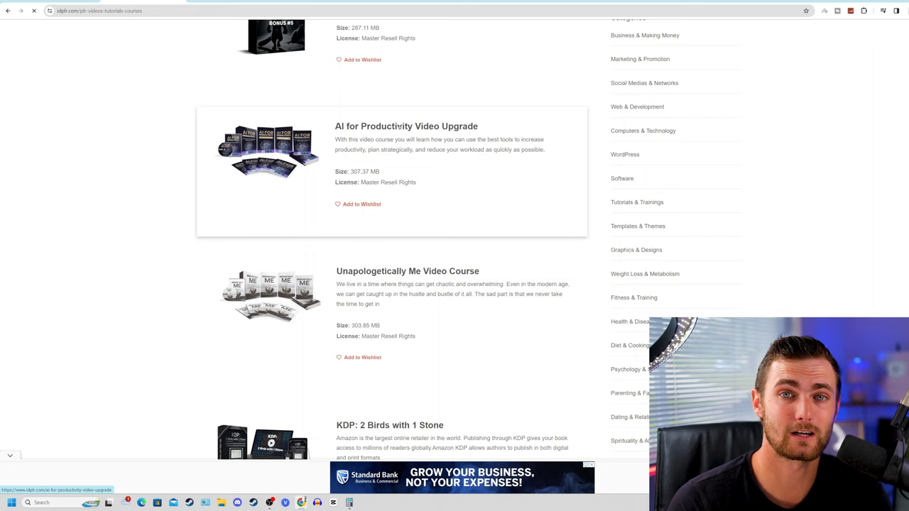
# View the AI for Productivity Video Upgrade page with Master Resell Rights and its 307.37 MB download
pyautogui.click(406, 125)
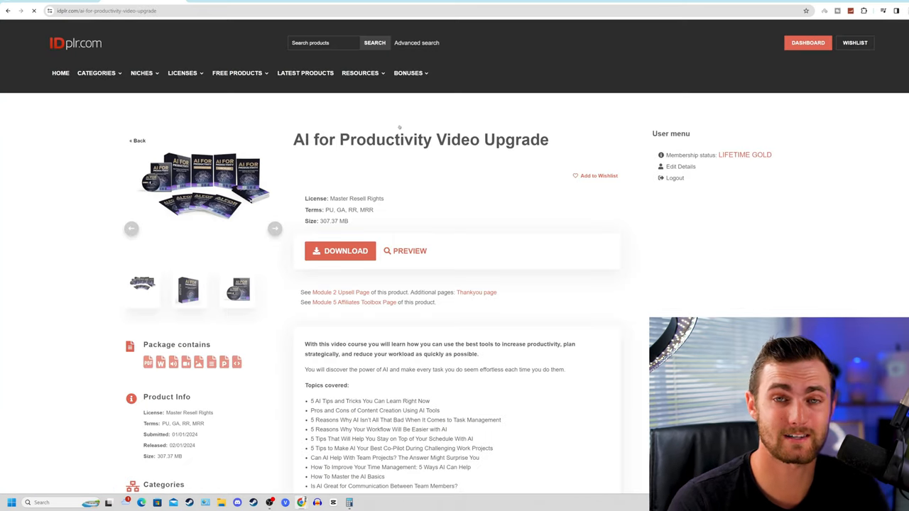
pyautogui.scroll(-3)
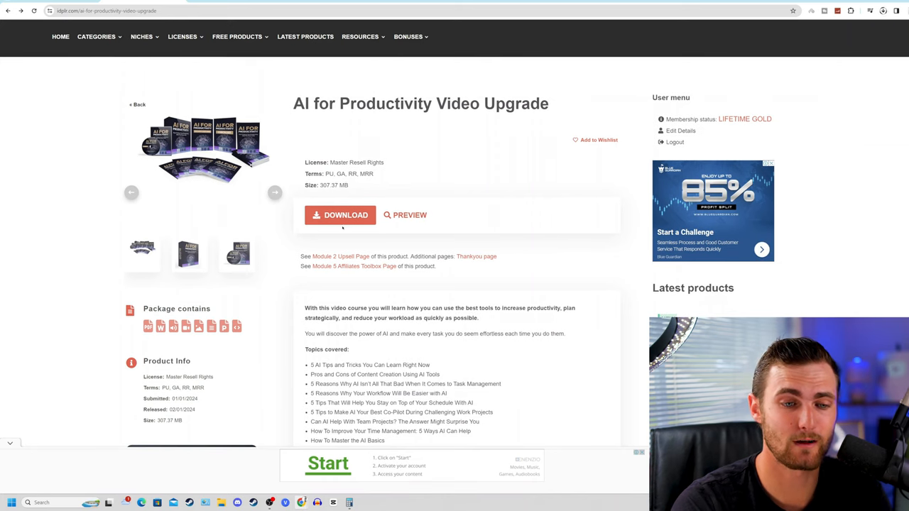
pyautogui.moveTo(396, 222)
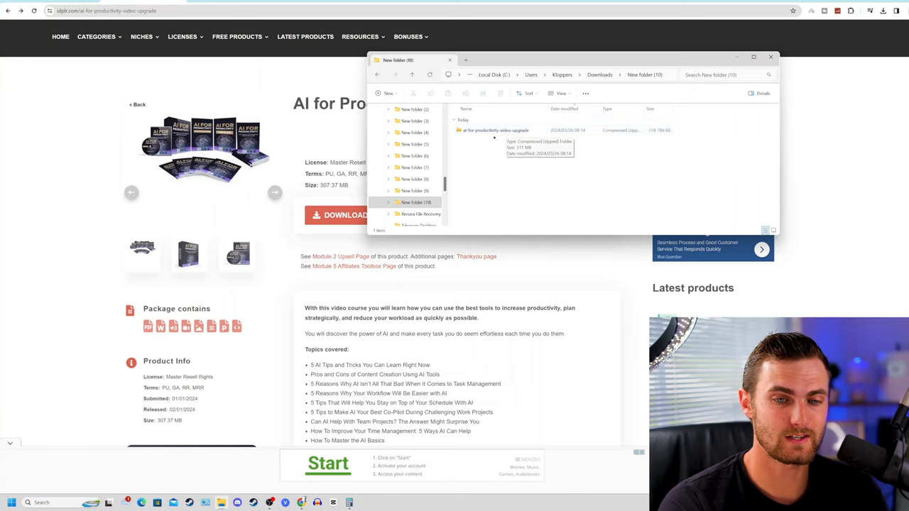
# Extract the downloaded course zip and browse the GOLD AI for Productivity numbered module folders
pyautogui.rightClick(494, 130)
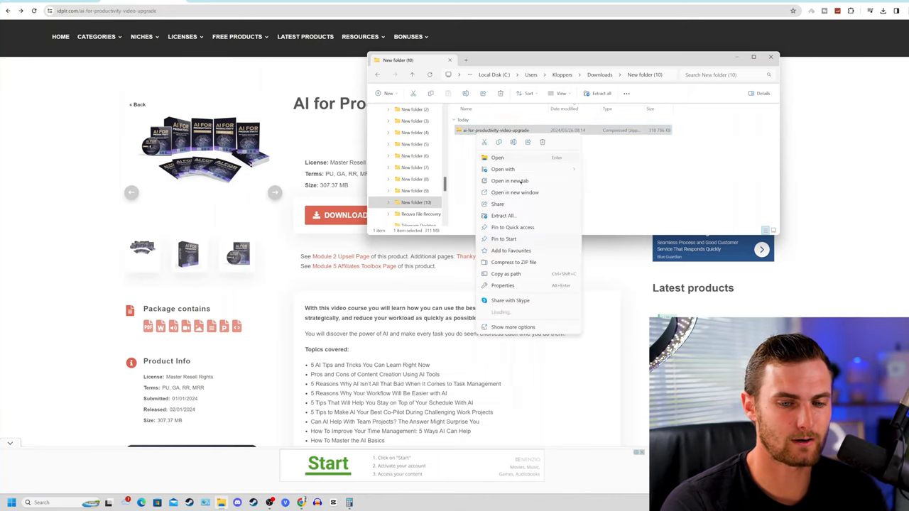
pyautogui.click(503, 216)
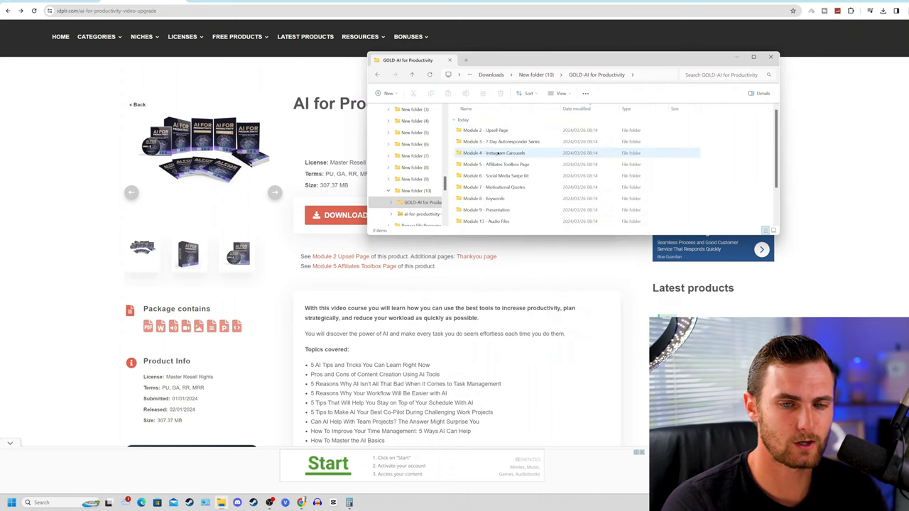
pyautogui.scroll(-3)
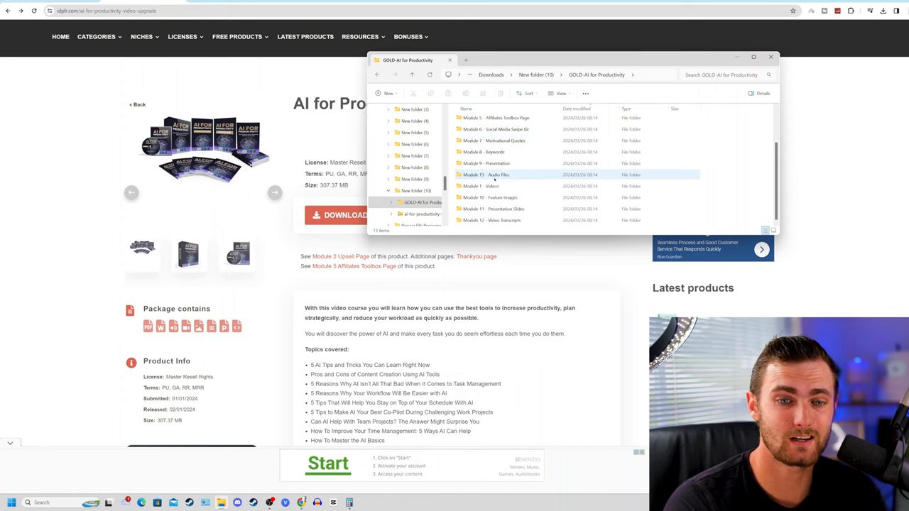
pyautogui.moveTo(485, 174)
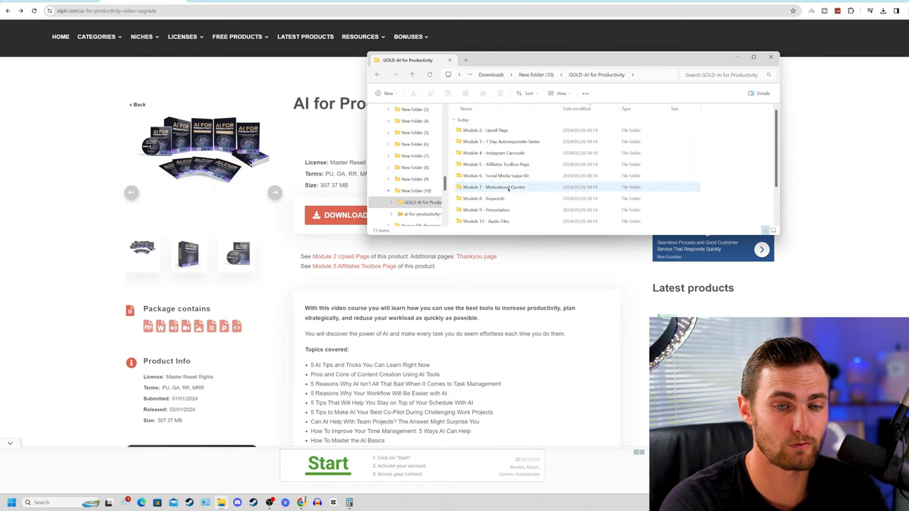
pyautogui.scroll(-3)
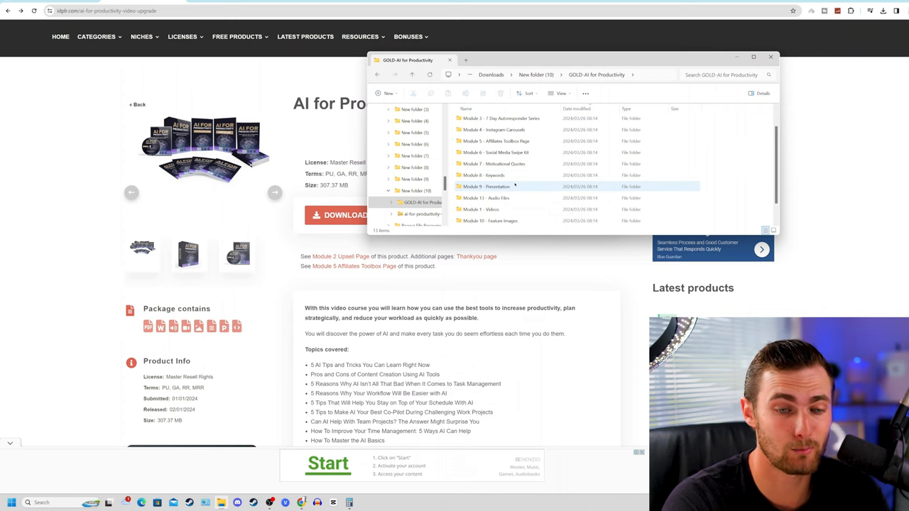
pyautogui.scroll(-3)
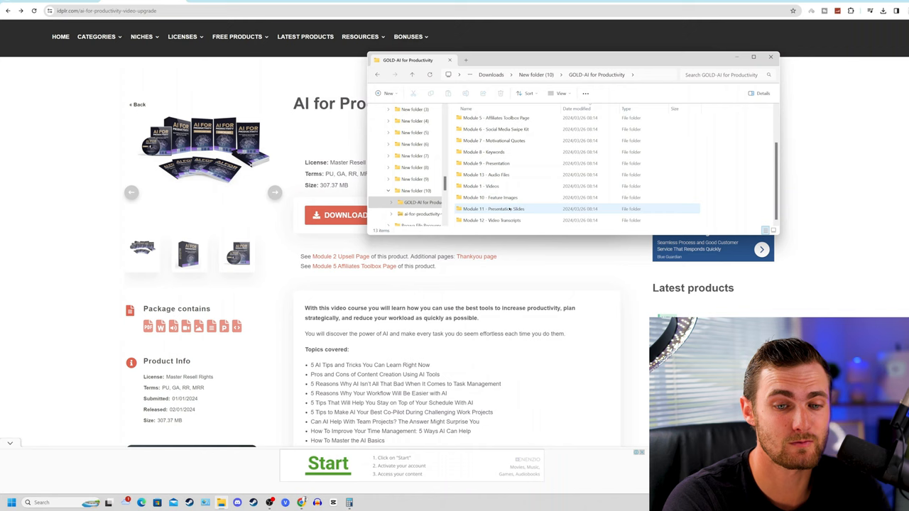
pyautogui.moveTo(517, 219)
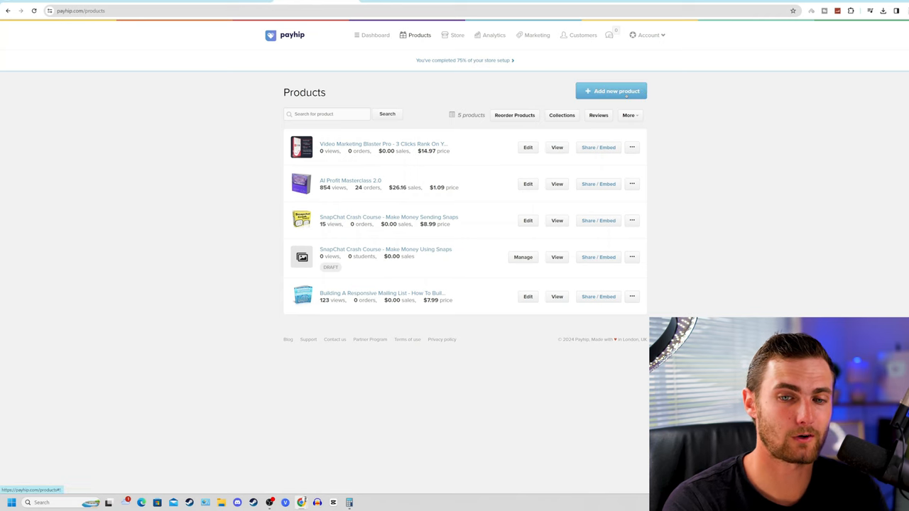
# Start a new Payhip digital product and upload the course zip as its file
pyautogui.click(611, 91)
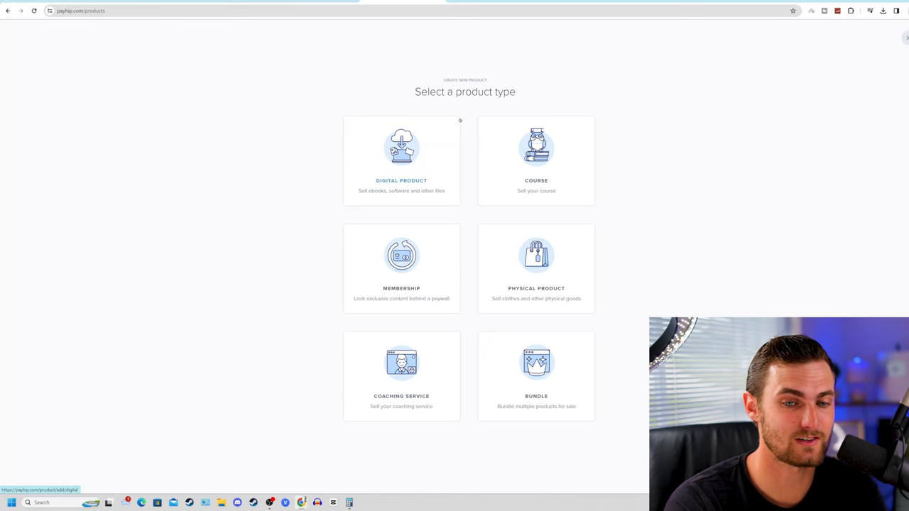
pyautogui.click(401, 159)
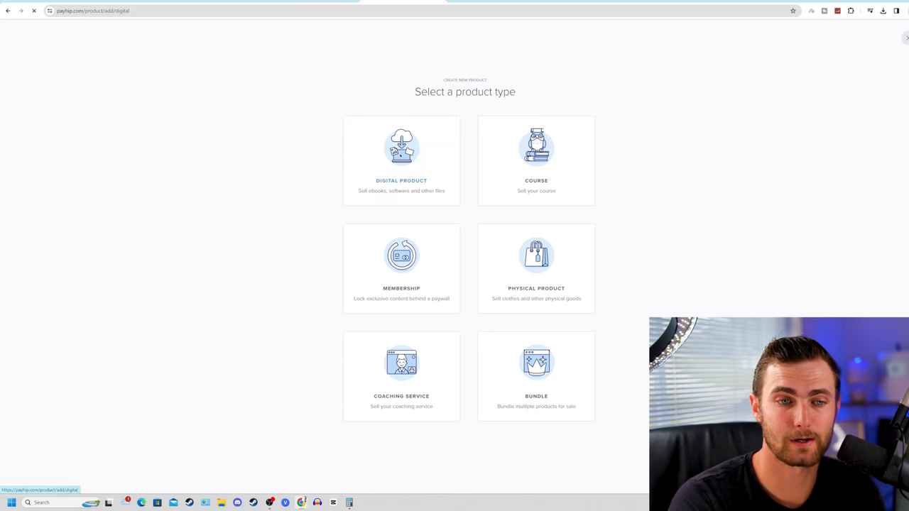
pyautogui.click(400, 159)
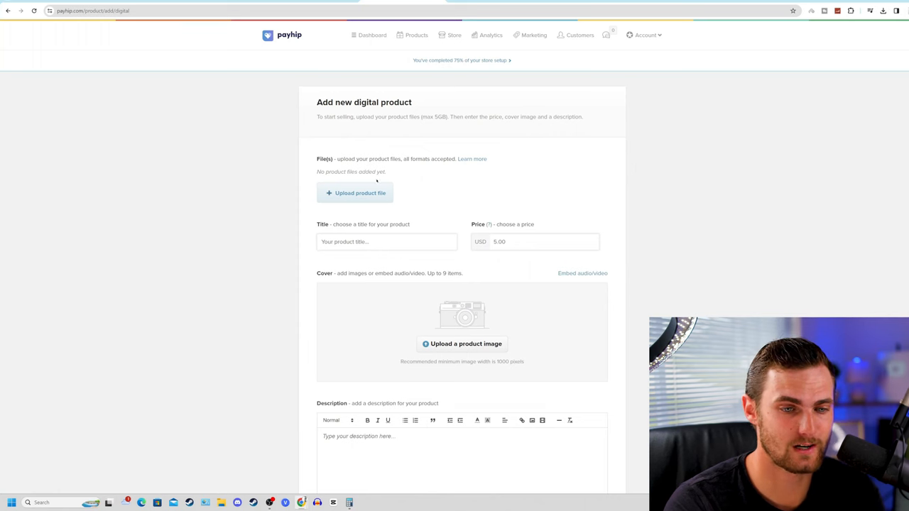
pyautogui.click(355, 193)
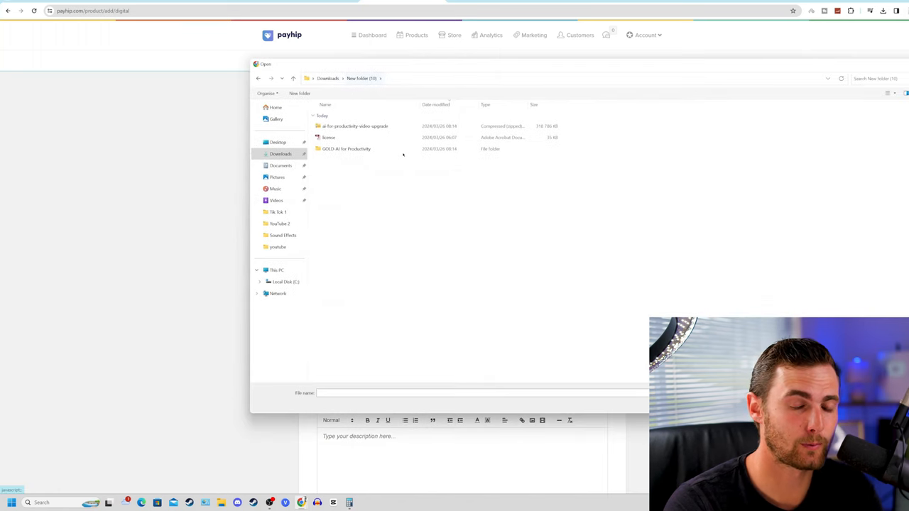
pyautogui.doubleClick(355, 125)
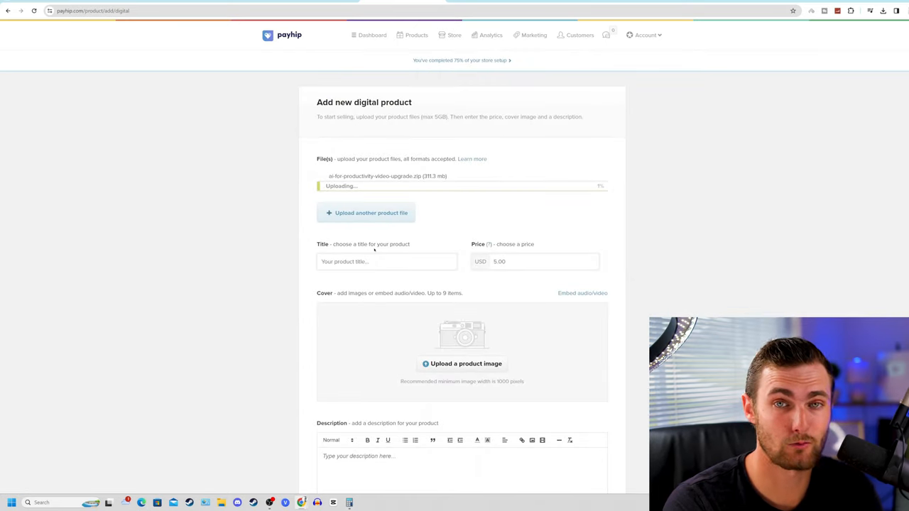
# Title the product AI for Productivity & Profit 2.0 and price it at 1.09 USD
pyautogui.click(387, 262)
pyautogui.write('AI for Productivity & Profit 2.0')
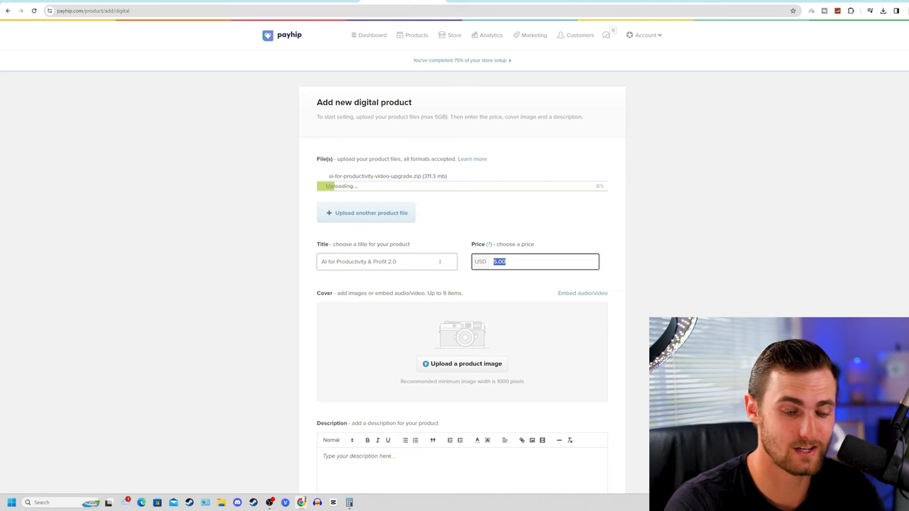
pyautogui.write('1.09')
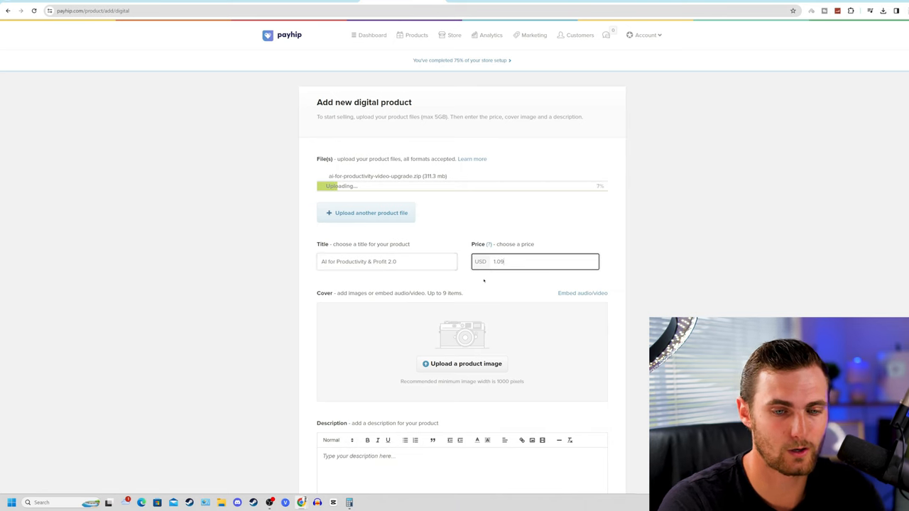
pyautogui.scroll(-3)
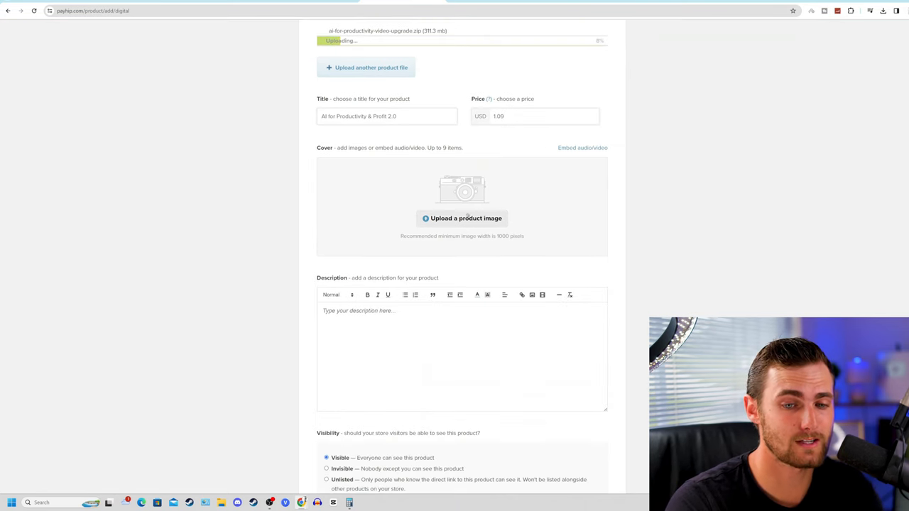
# Choose a PNG from the course's feature images folder as the product cover image
pyautogui.click(461, 219)
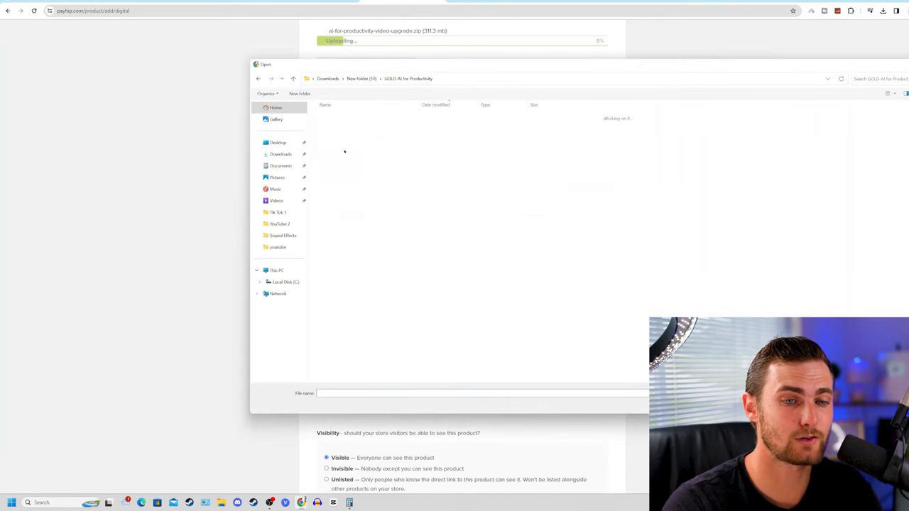
pyautogui.click(348, 195)
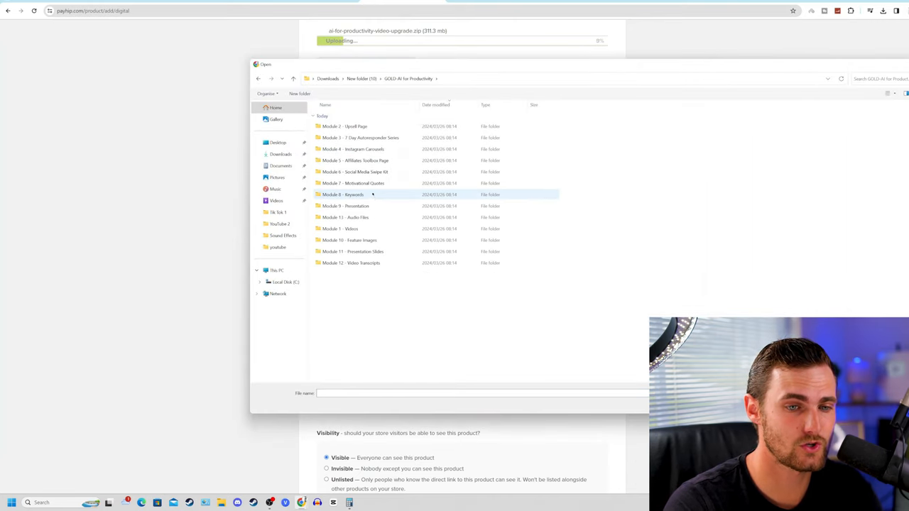
pyautogui.doubleClick(349, 240)
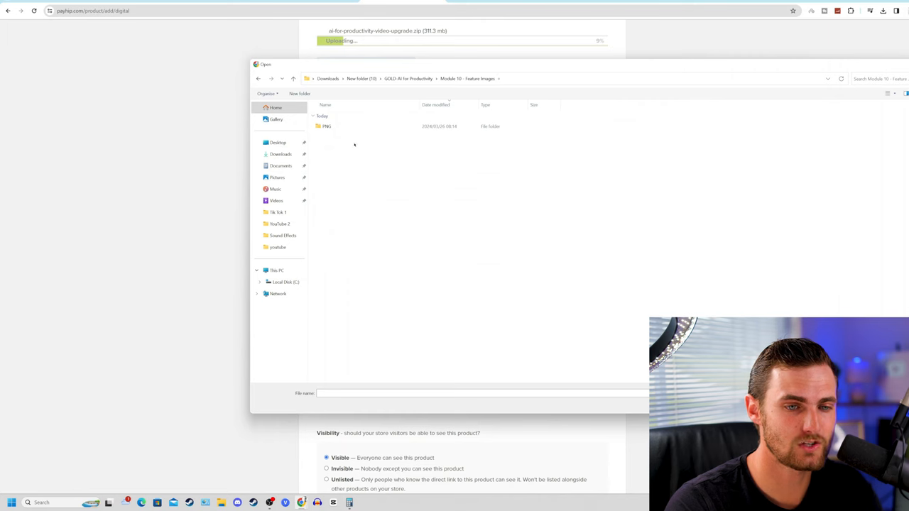
pyautogui.doubleClick(327, 125)
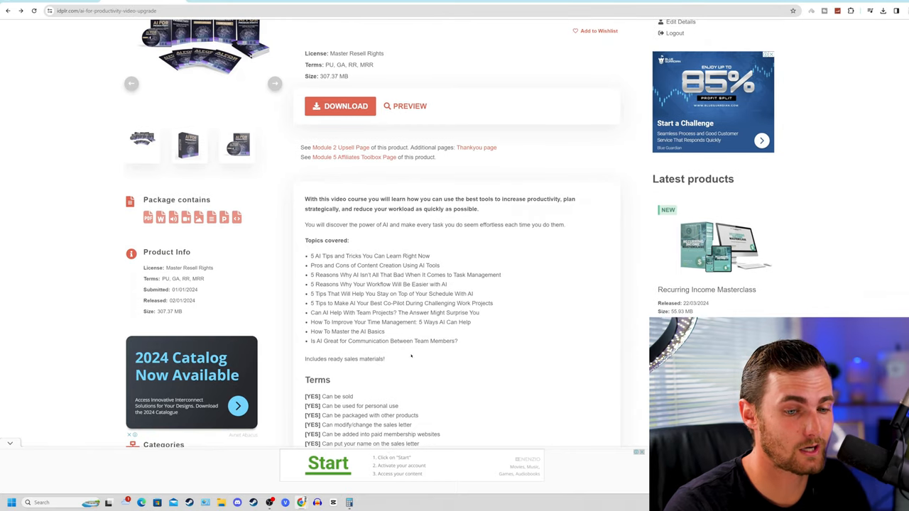
# Copy the IDPLR course description into the listing and add the finished product to the store
pyautogui.moveTo(303, 199); pyautogui.dragTo(385, 358)
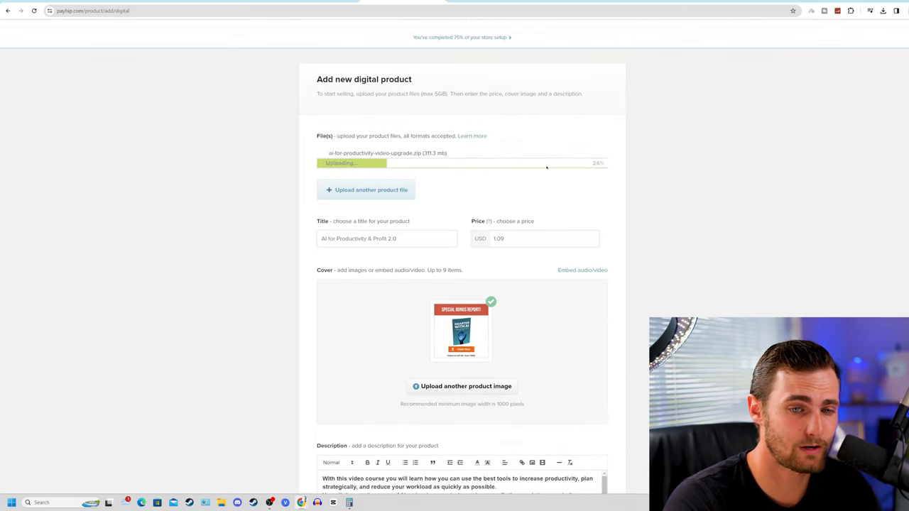
pyautogui.scroll(-3)
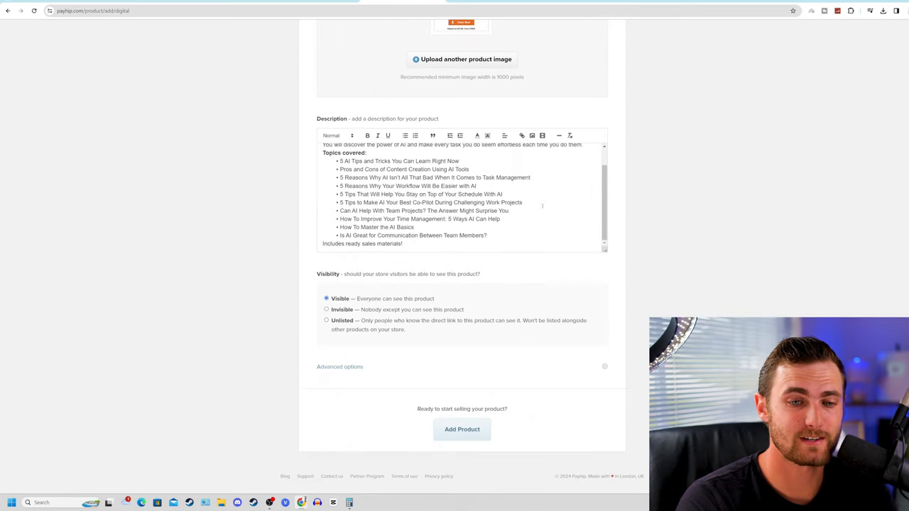
pyautogui.click(461, 429)
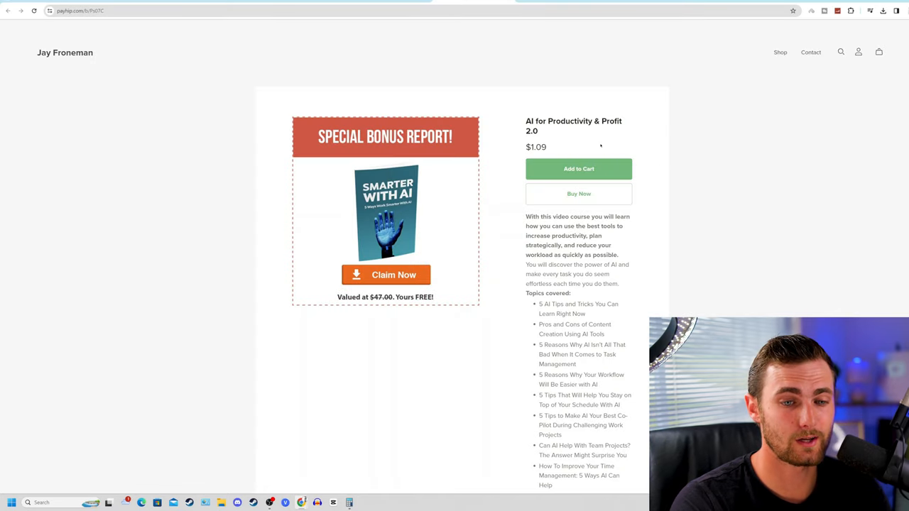
# Review the live Payhip listing, then switch to the TikTok daily trivia quiz profile
pyautogui.scroll(-3)
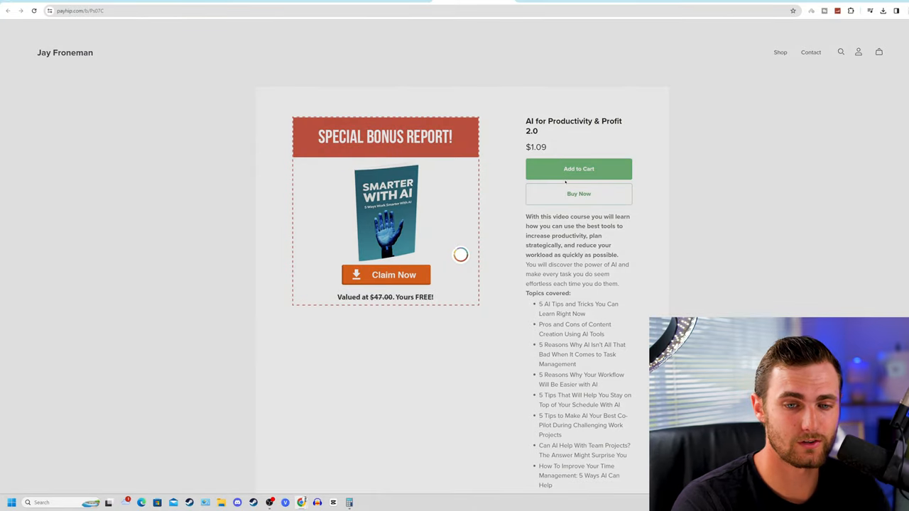
pyautogui.click(580, 193)
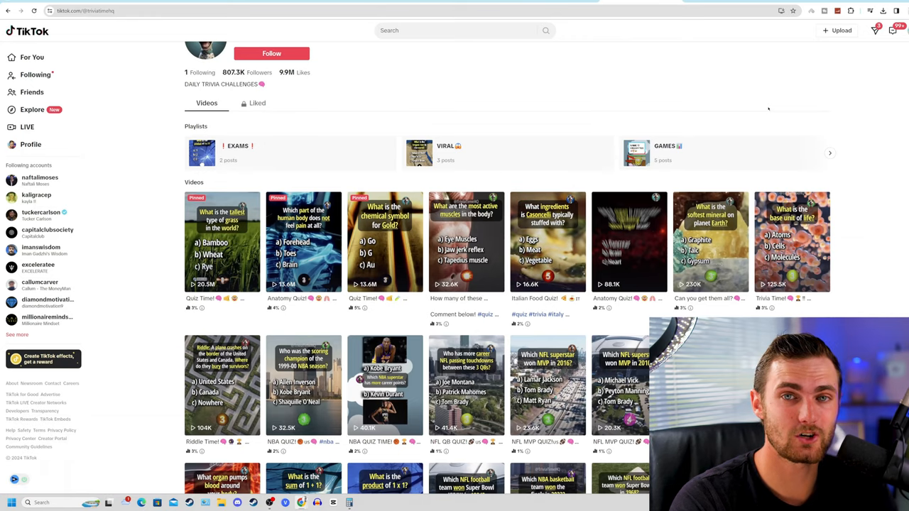
pyautogui.scroll(-3)
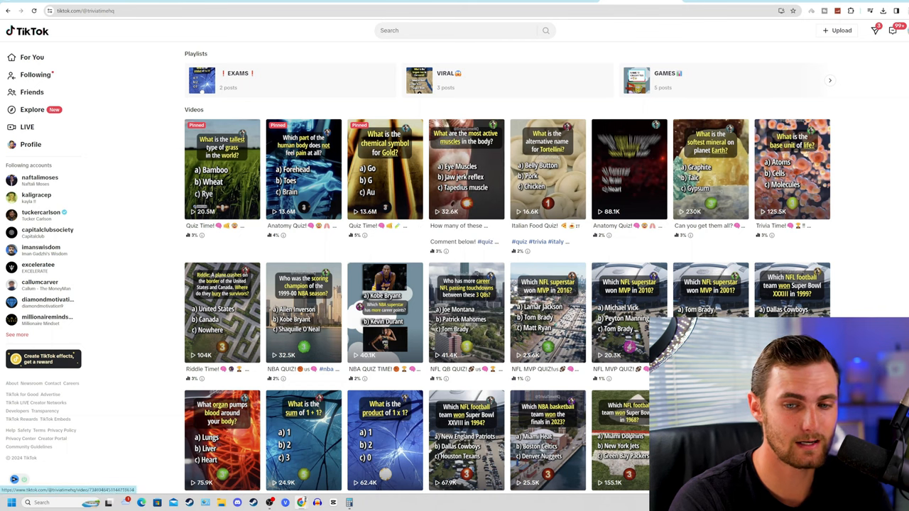
pyautogui.scroll(-3)
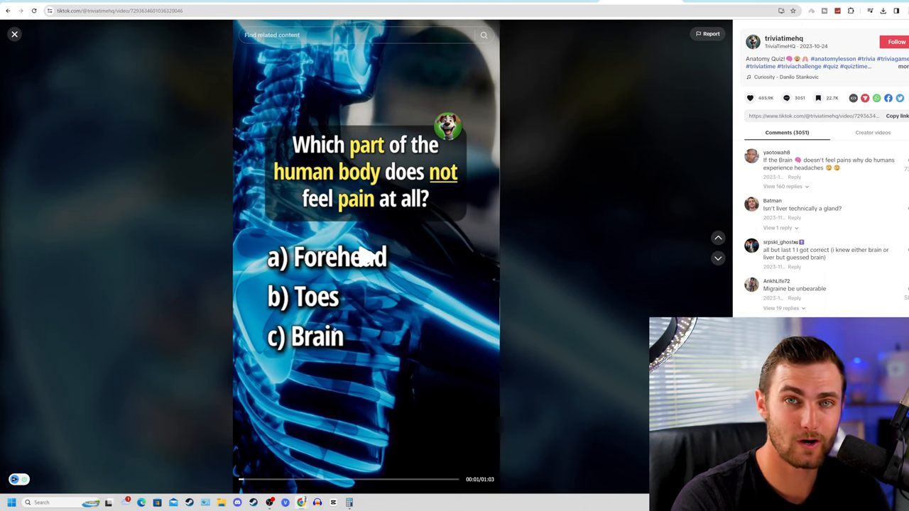
pyautogui.scroll(-3)
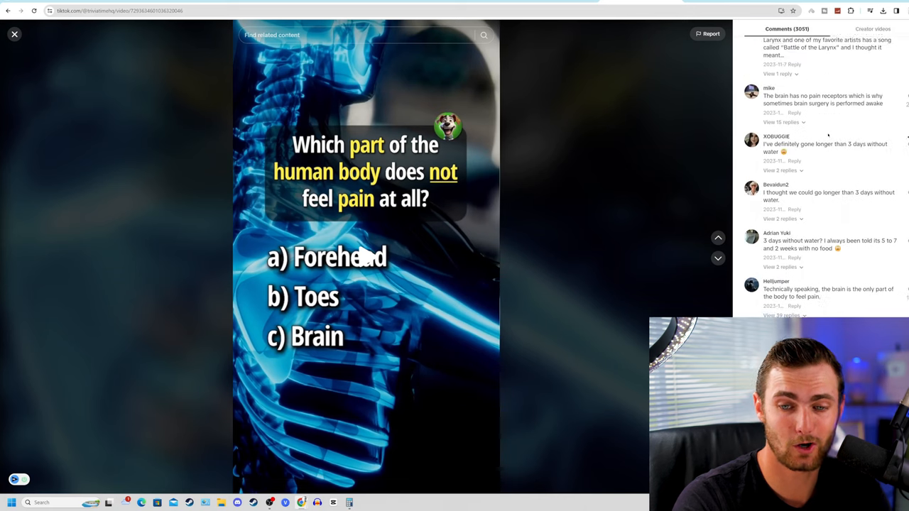
pyautogui.scroll(-3)
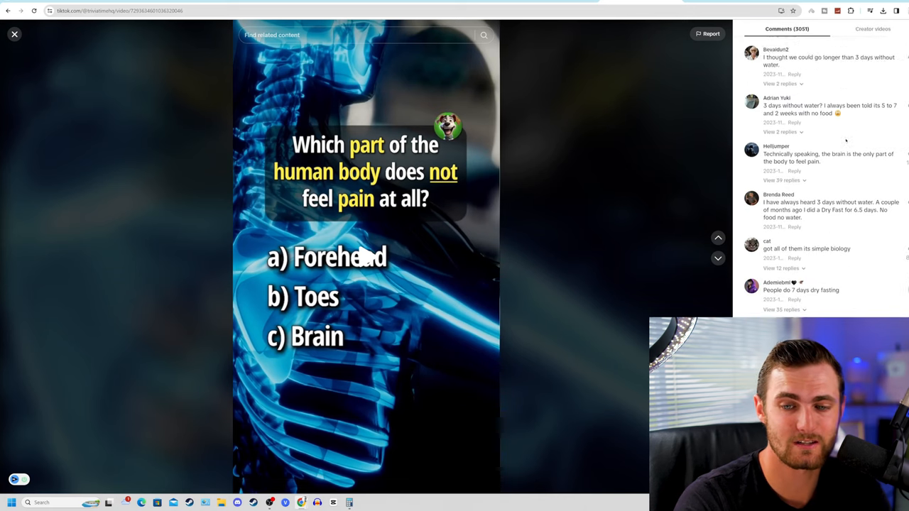
pyautogui.scroll(-3)
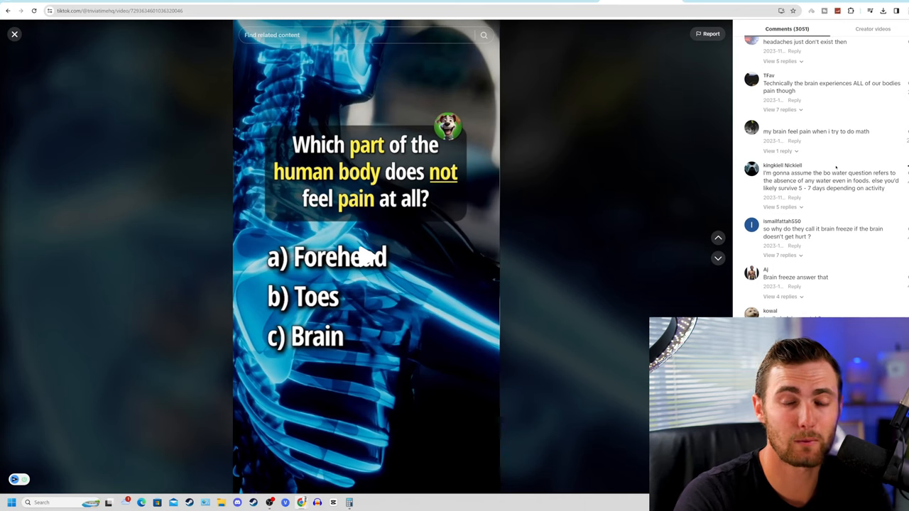
pyautogui.scroll(-3)
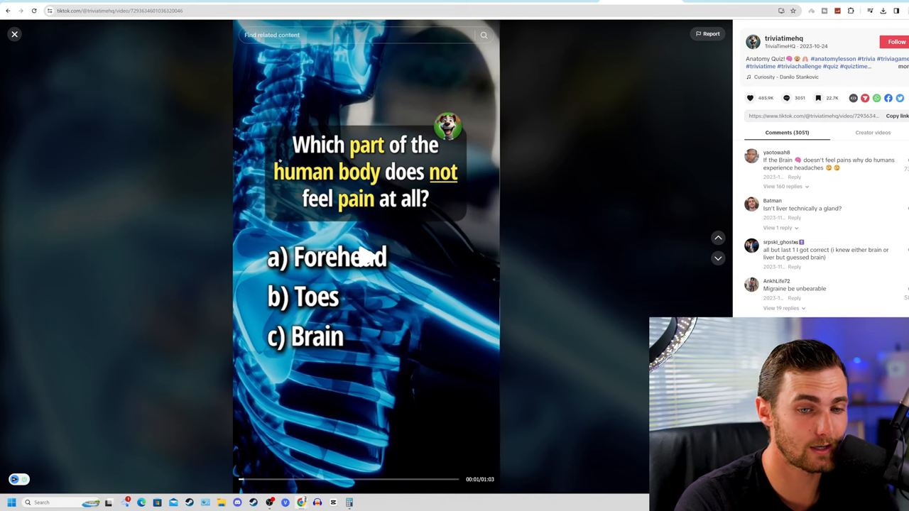
pyautogui.moveTo(602, 244)
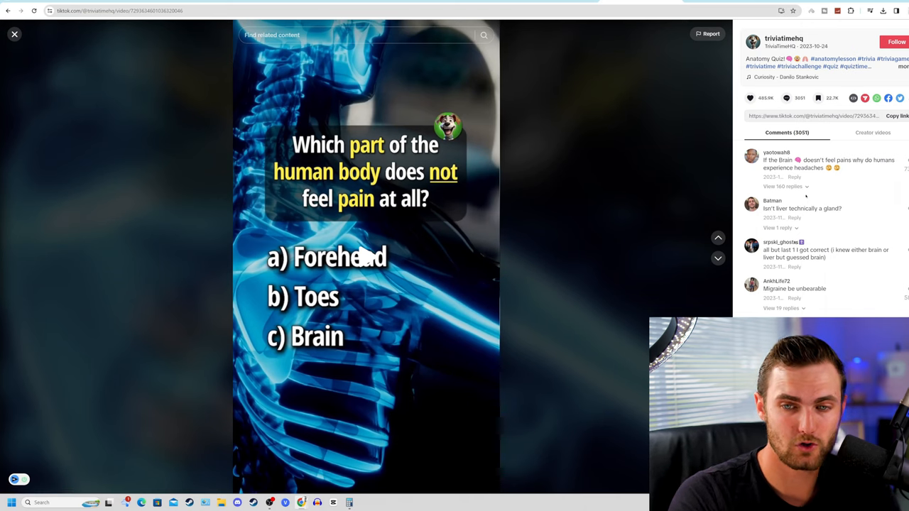
pyautogui.scroll(-3)
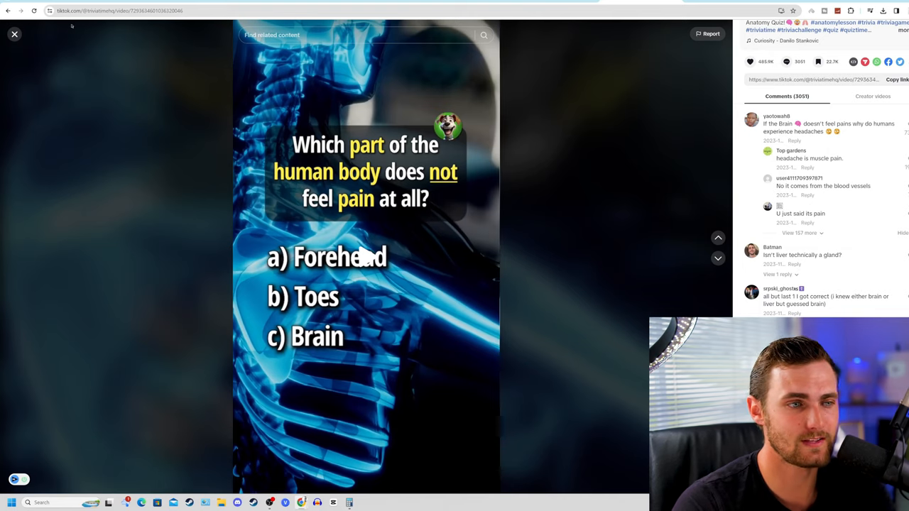
pyautogui.click(14, 35)
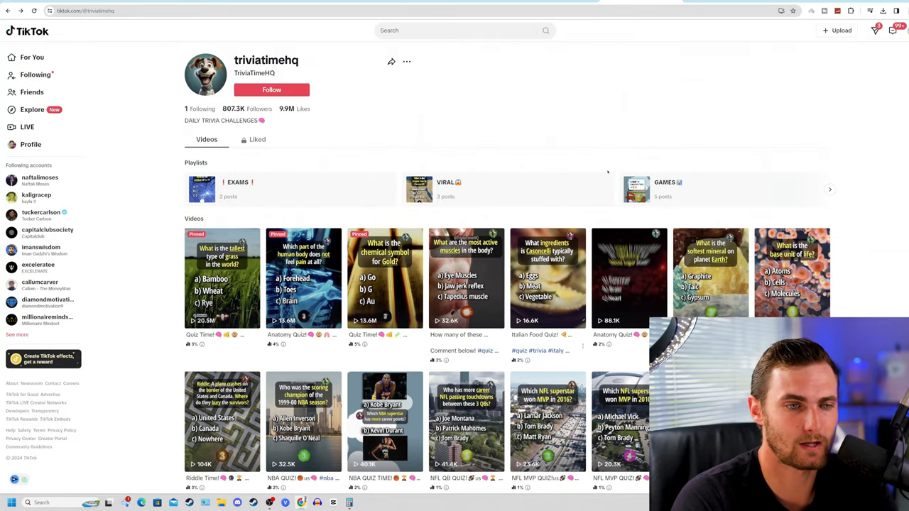
pyautogui.scroll(-3)
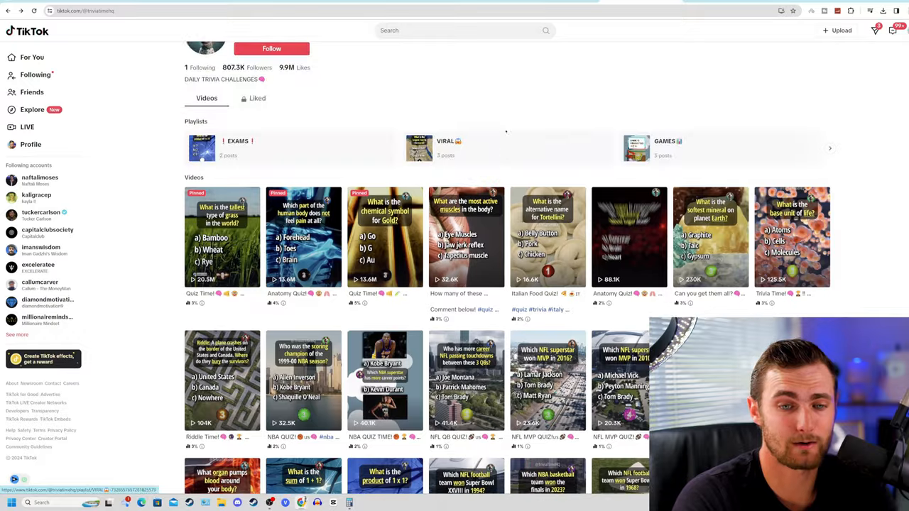
pyautogui.scroll(-3)
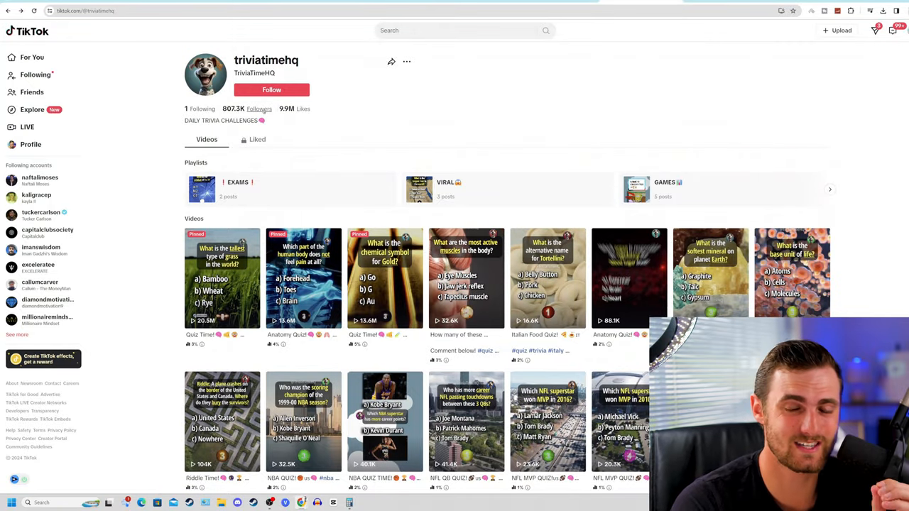
pyautogui.scroll(-3)
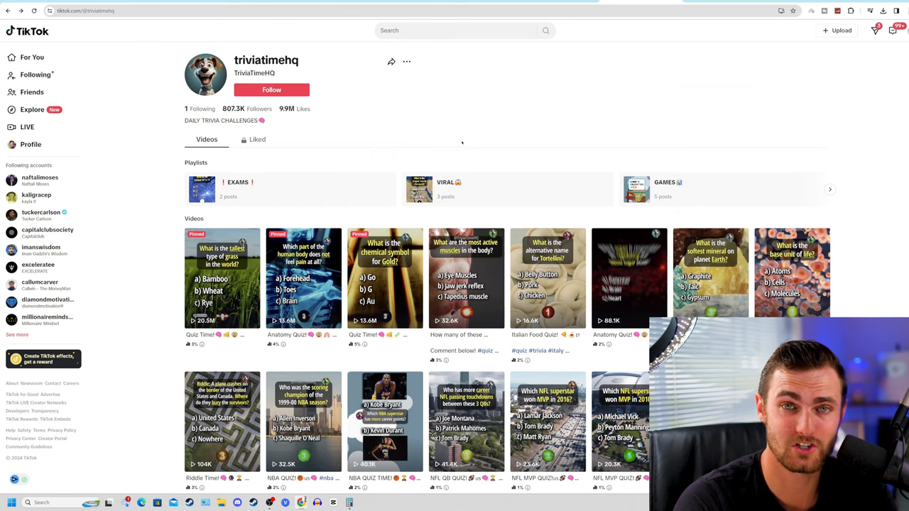
pyautogui.scroll(-3)
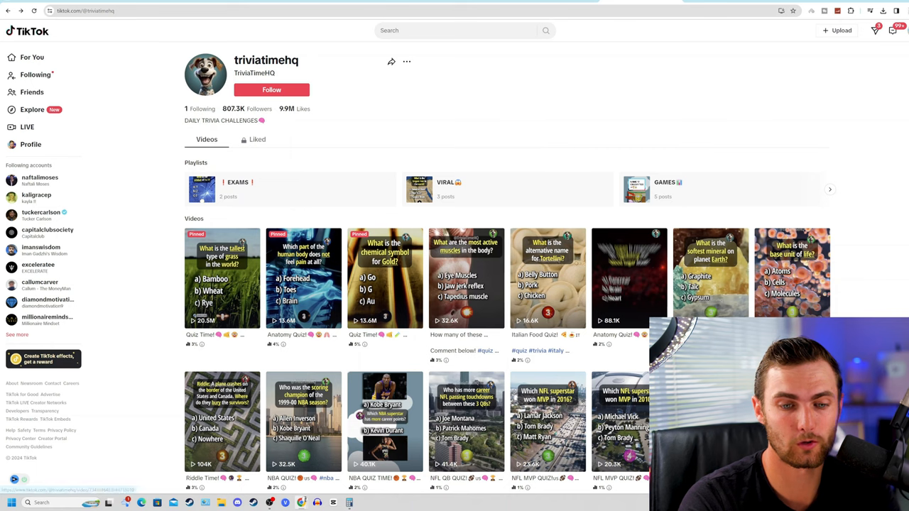
pyautogui.scroll(-3)
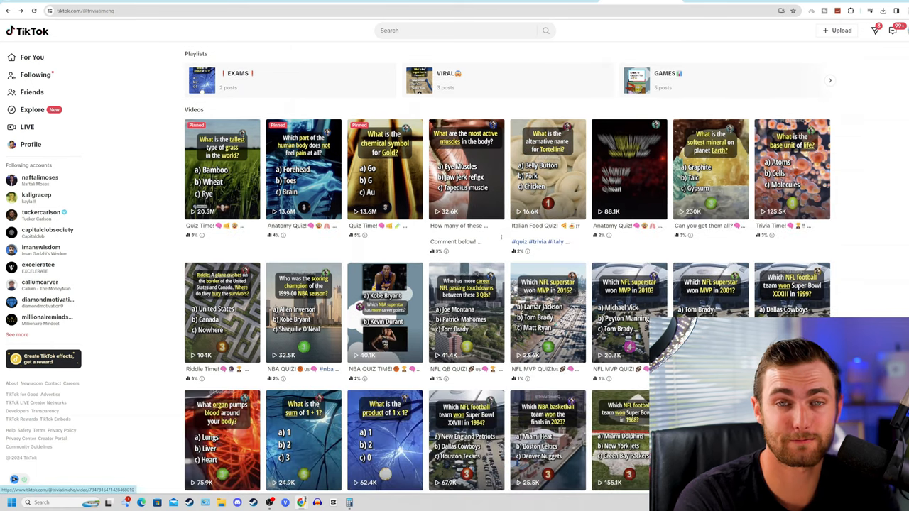